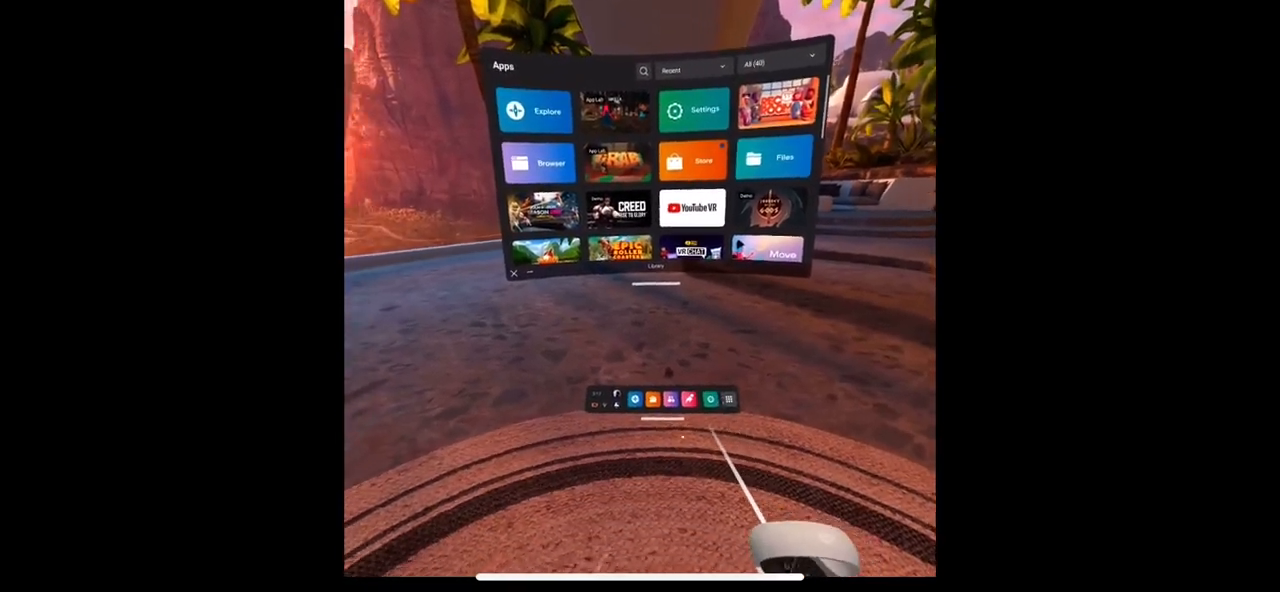
Close the Apps library from the universal menu bar, then bring it back up with tiles reloading.
{"action": "left_click", "coordinate": [512, 272]}
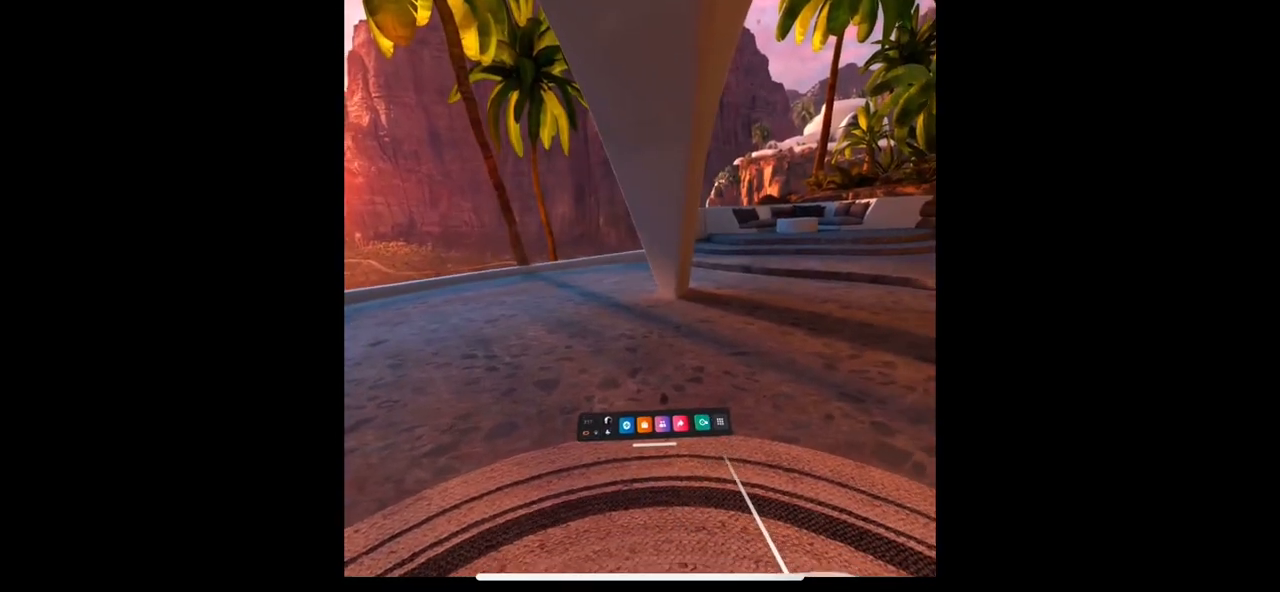
{"action": "left_click", "coordinate": [718, 420]}
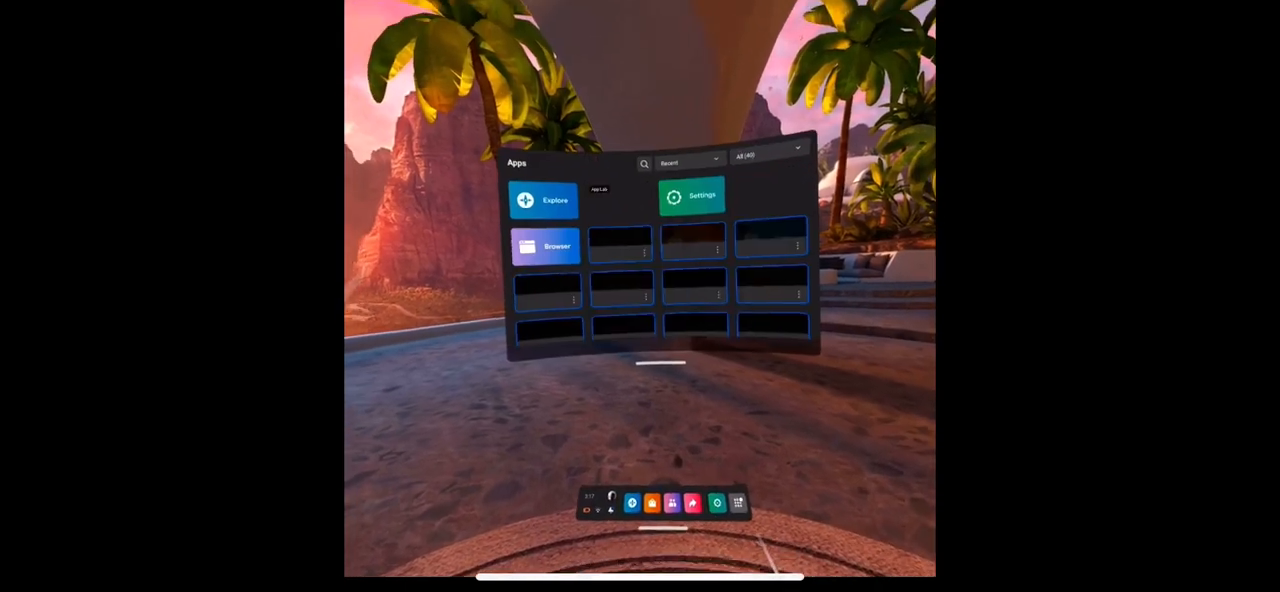